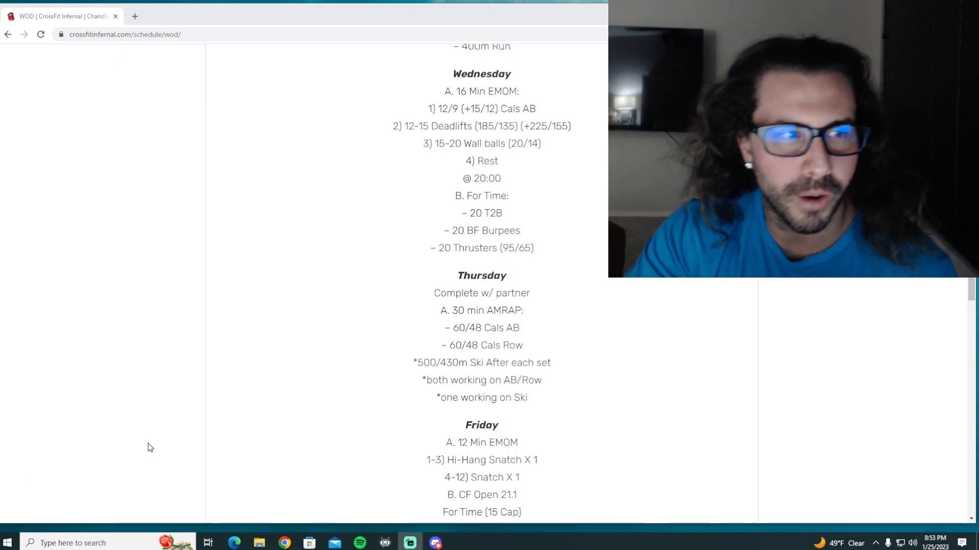
mouse_move(271, 379)
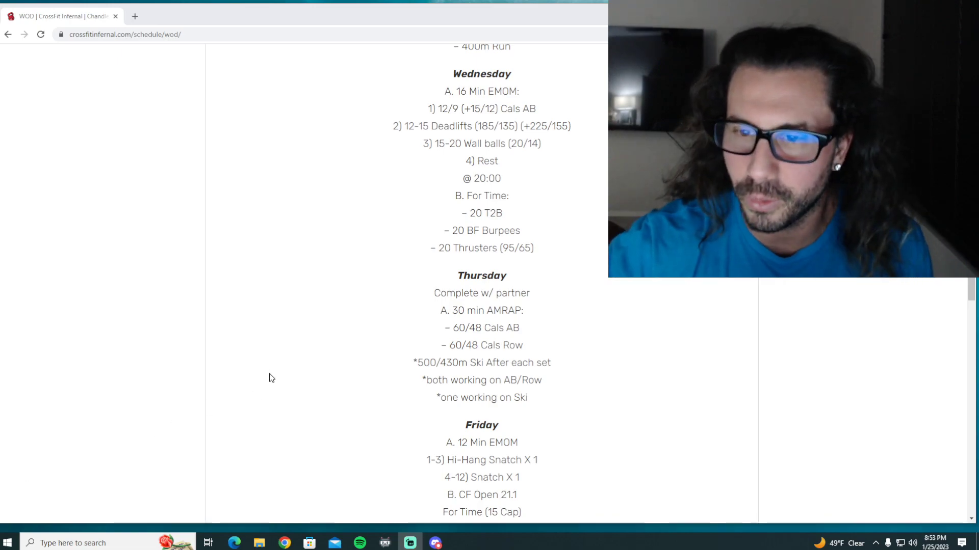
Step: Scroll the WOD schedule down so Thursday's partner workout sits mid-window
scroll("down", 3)
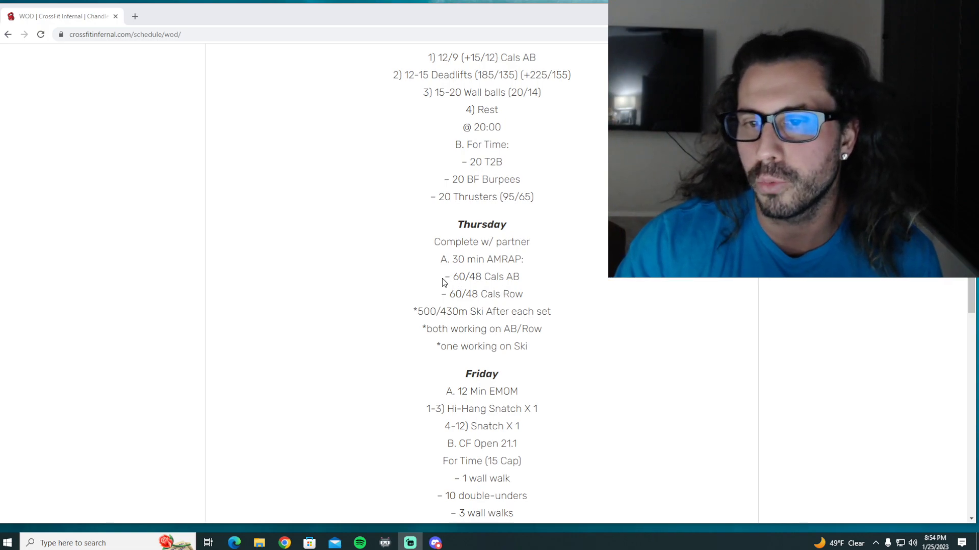
left_click_drag(444, 276, 526, 294)
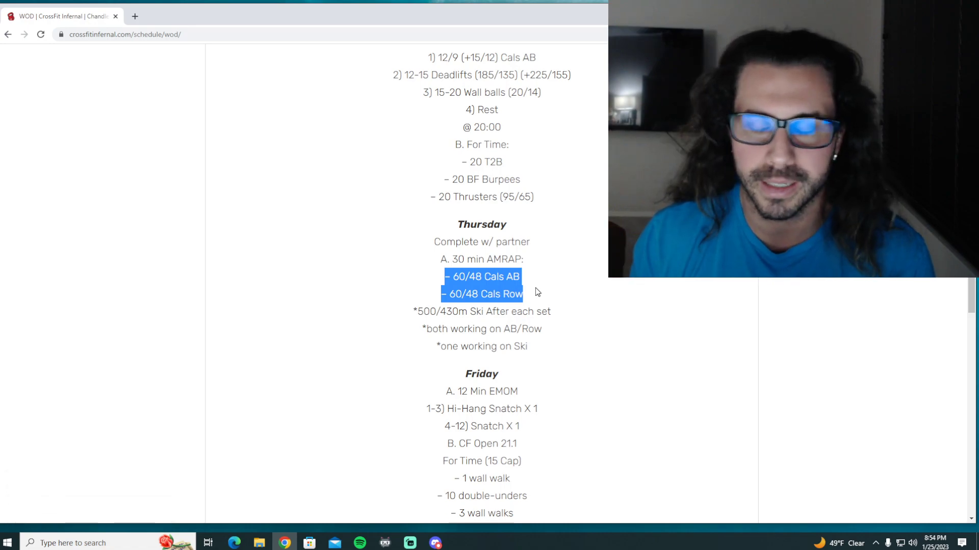
left_click(535, 293)
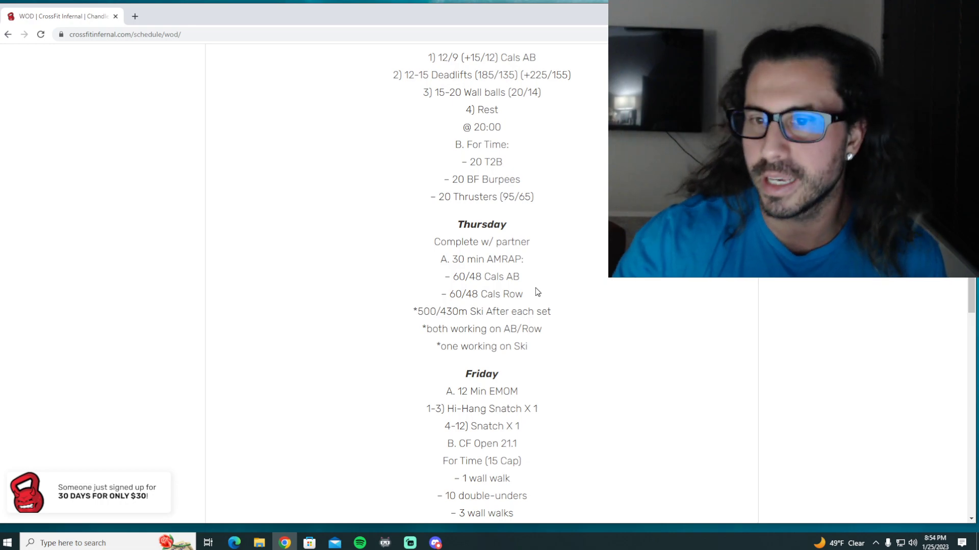
mouse_move(560, 294)
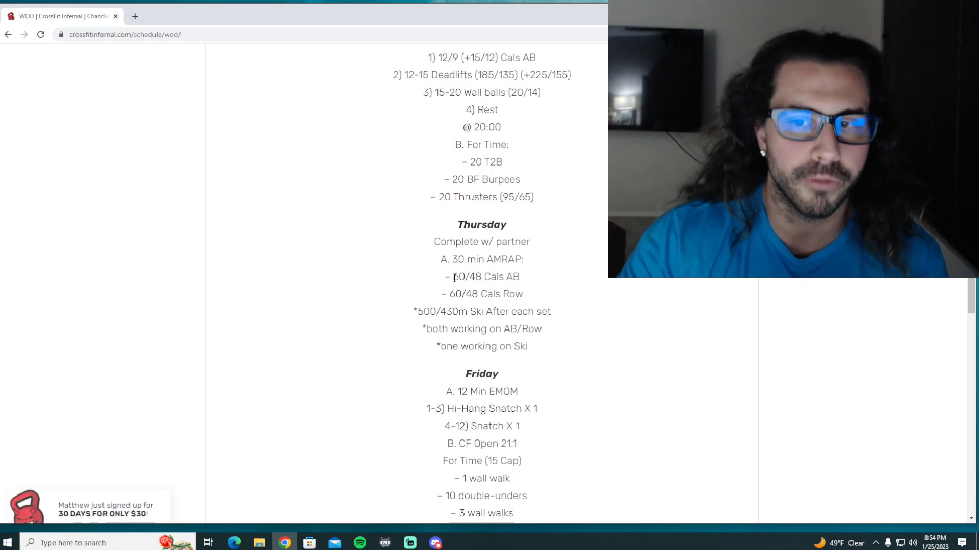
double_click(457, 277)
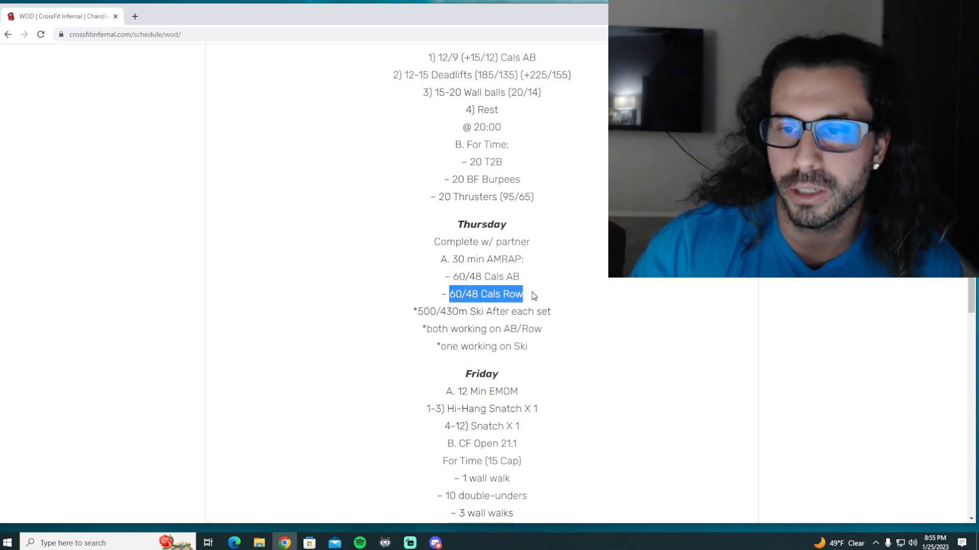
left_click(487, 294)
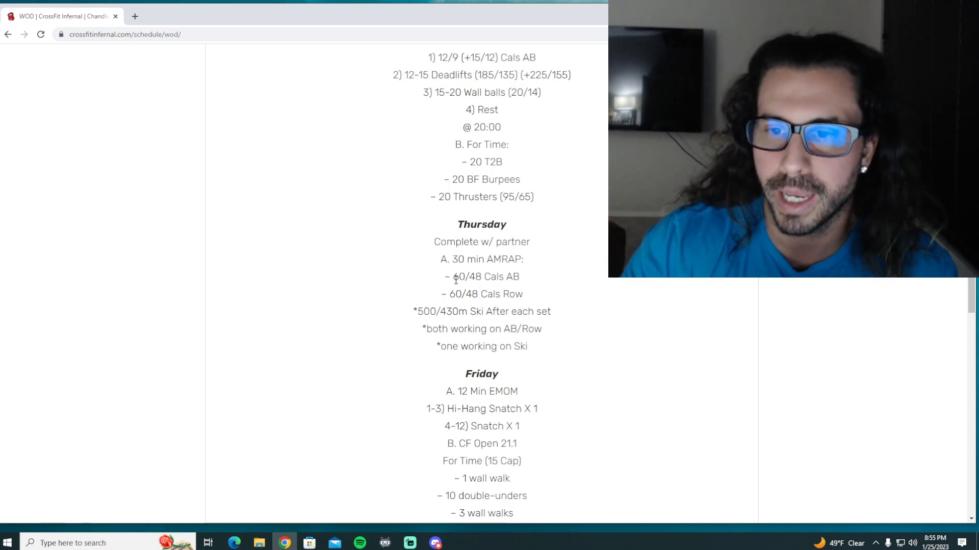
Step: Highlight the 60 Cals Row figure, then the 500 meter ski distance in Thursday's lines
double_click(455, 294)
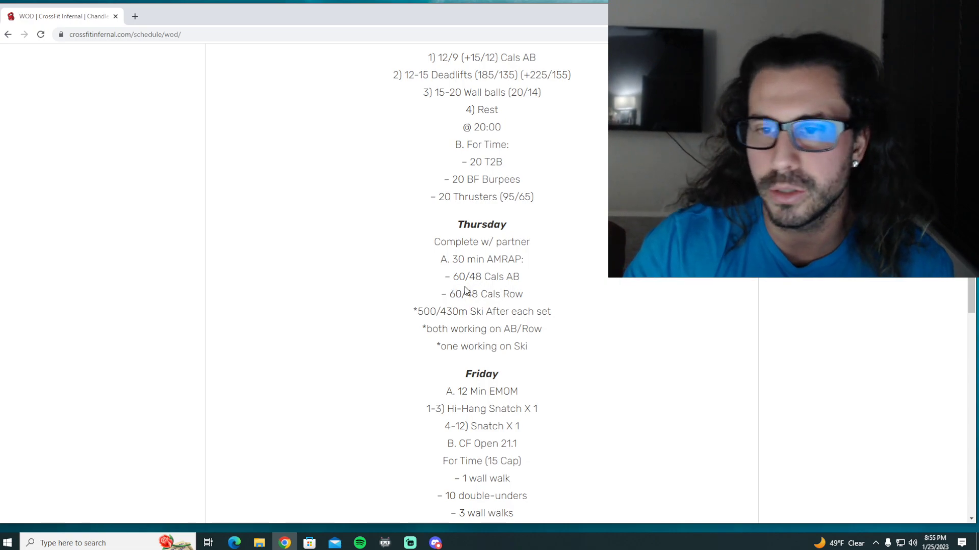
double_click(450, 293)
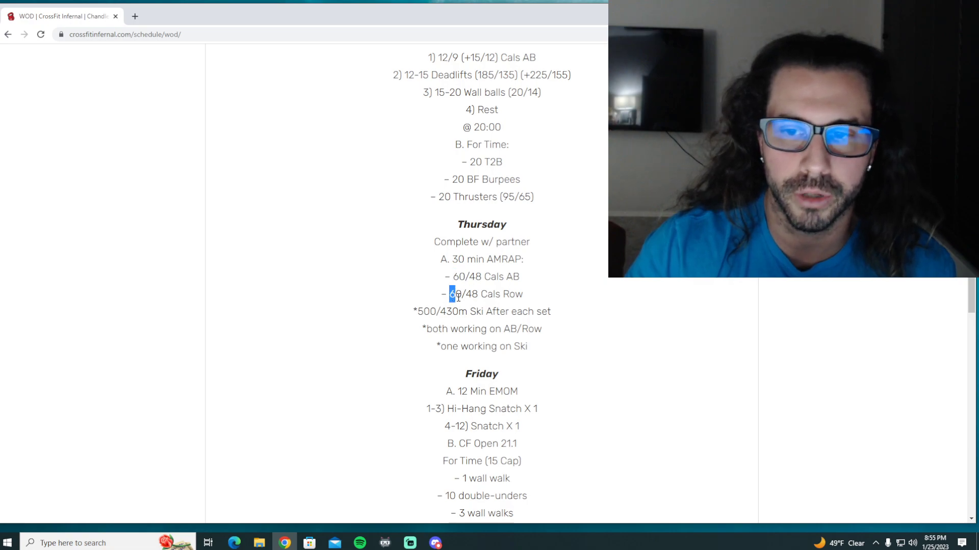
double_click(426, 312)
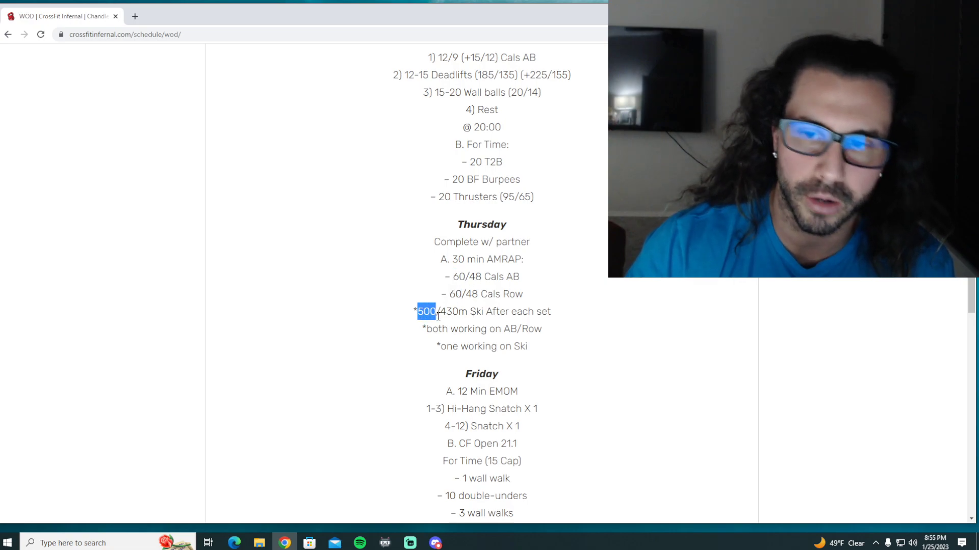